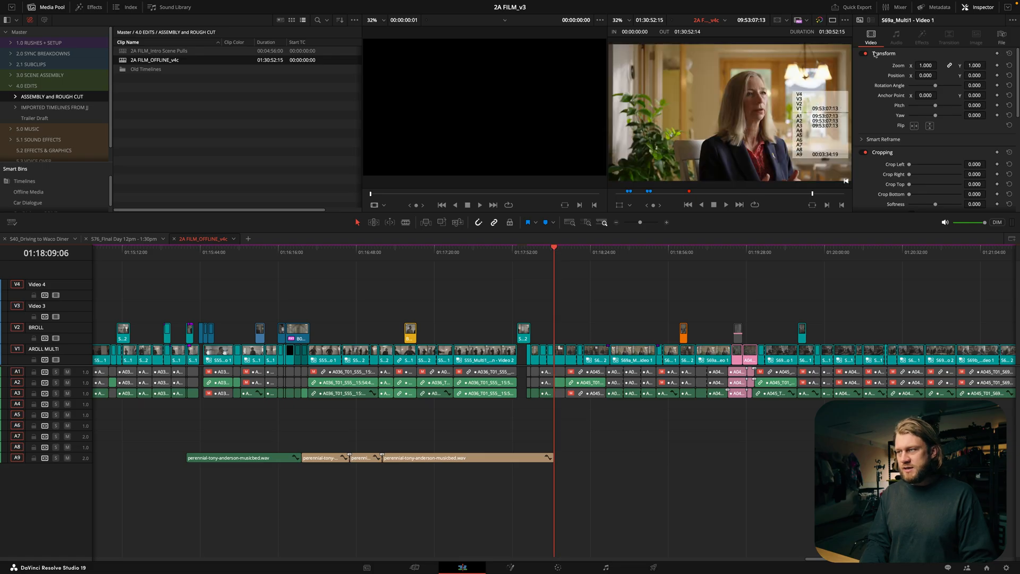
Step: Mark the scene span from 01:18:13:23 to 01:20:16:00 with in and out points
{"action": "key", "text": "right"}
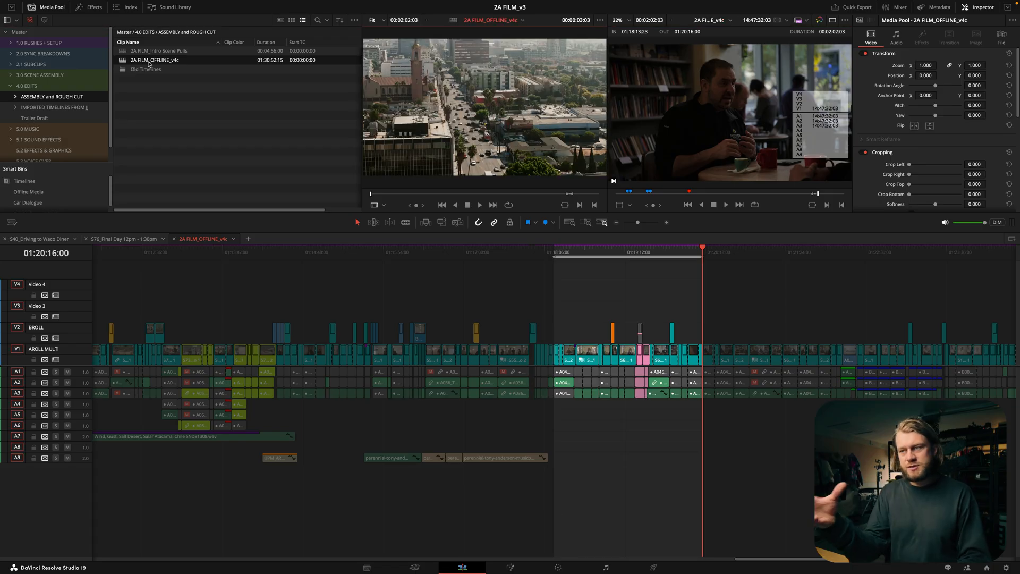
{"action": "mouse_move", "coordinate": [575, 195]}
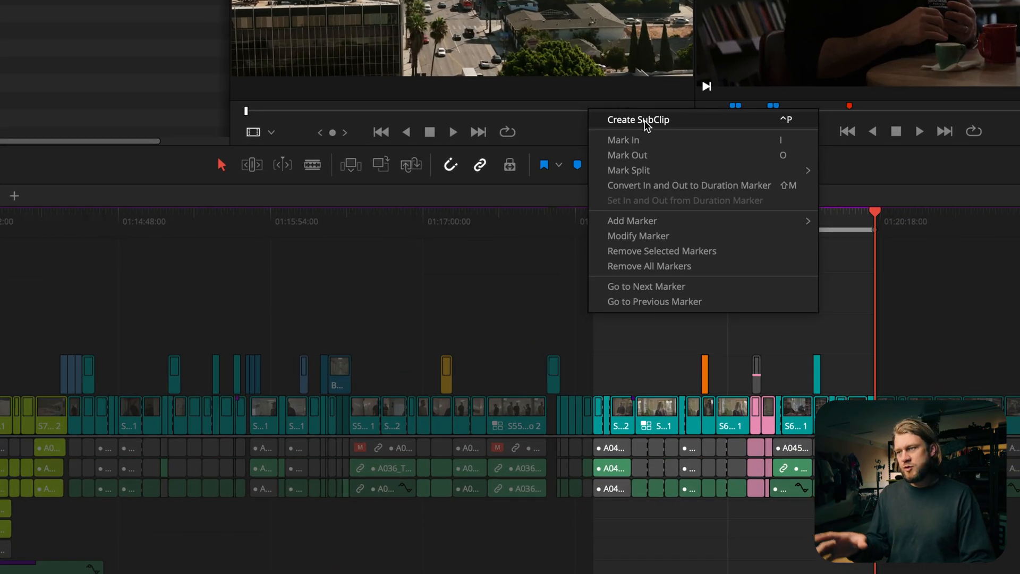
Step: Create a subclip from the marked range named '2A FILM_OFFLINE_v4c_Interview Scene Change'
{"action": "left_click", "coordinate": [638, 119]}
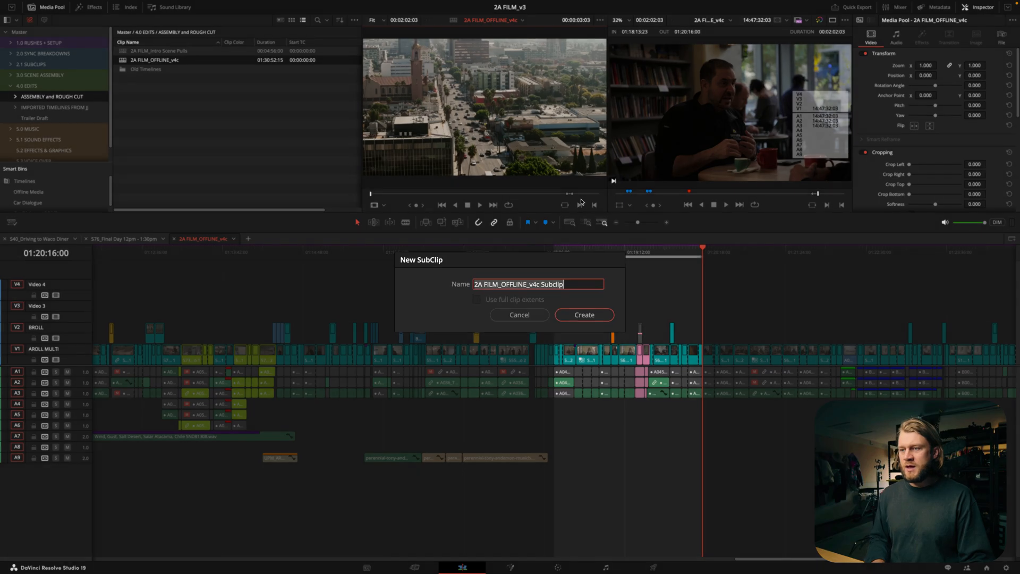
{"action": "key", "text": "backspace"}
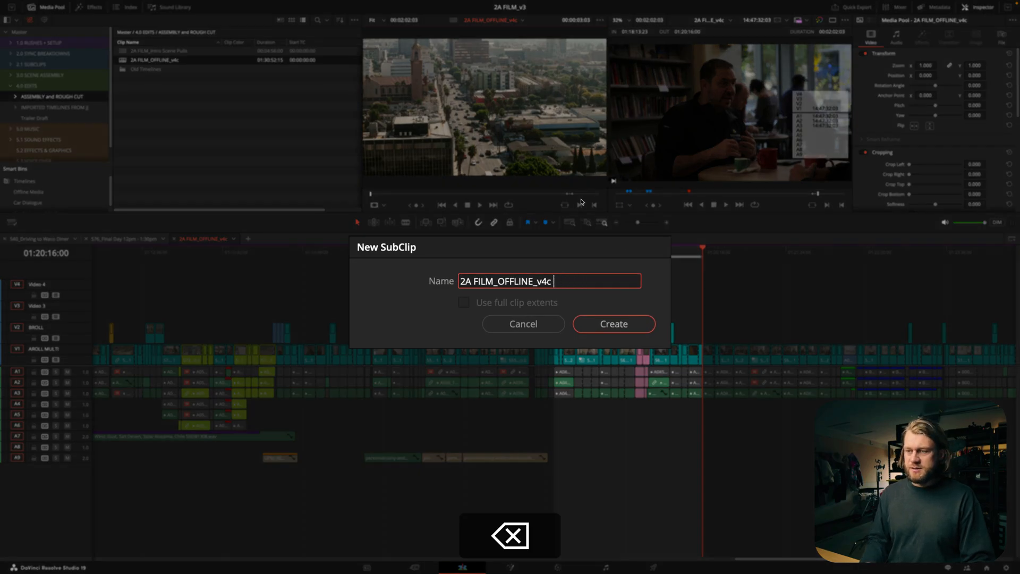
{"action": "type", "text": "_Inter"}
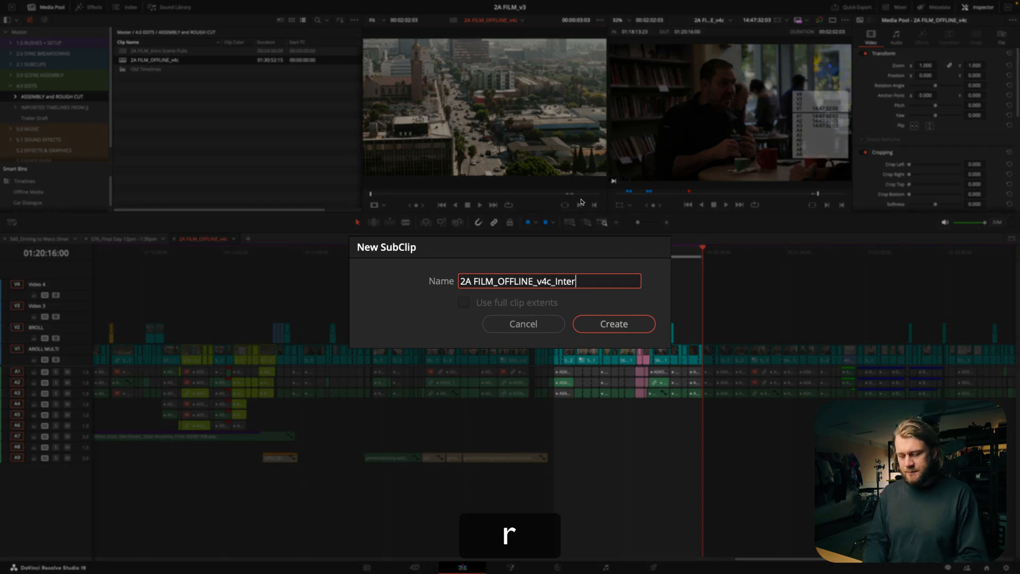
{"action": "type", "text": "view Scene"}
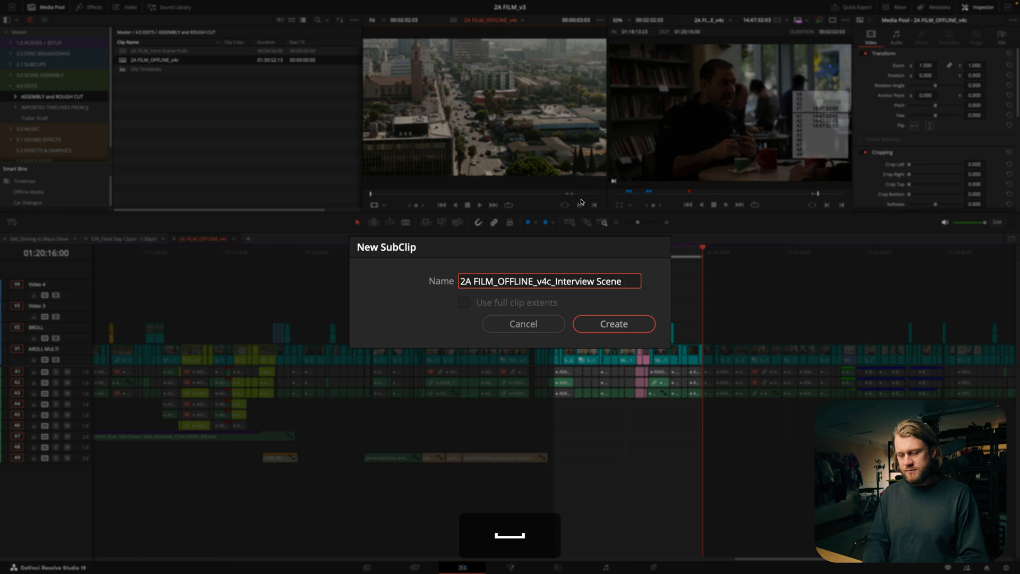
{"action": "type", "text": "Change"}
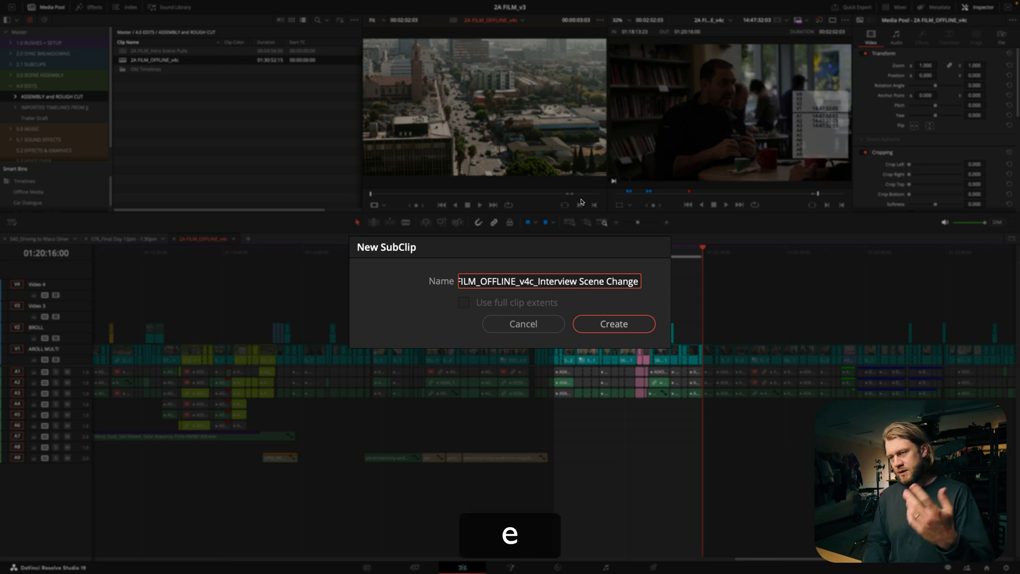
{"action": "left_click", "coordinate": [612, 323]}
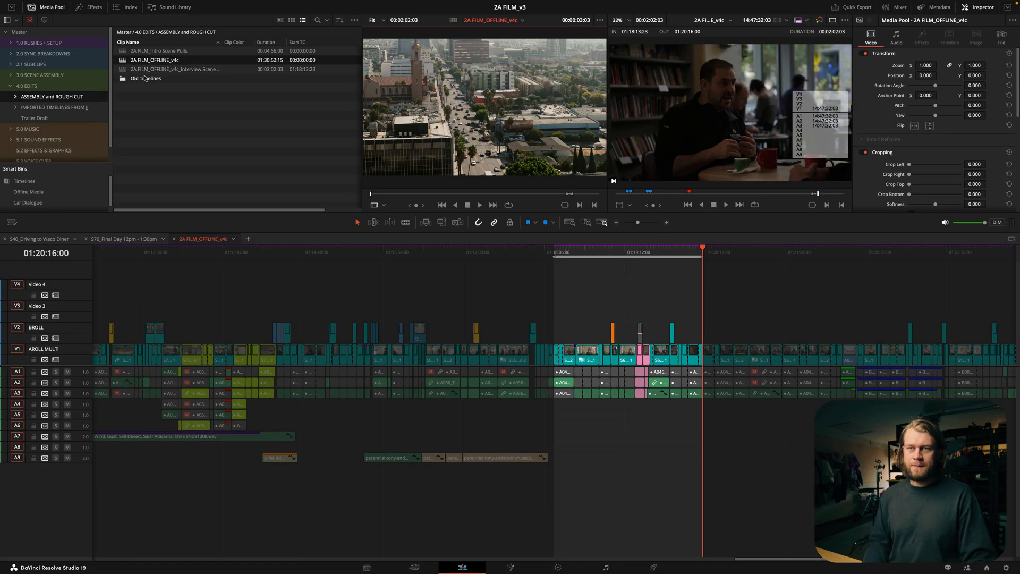
Step: Open the Interview Scene Change subclip as a timeline and zoom to fit
{"action": "left_click", "coordinate": [174, 69]}
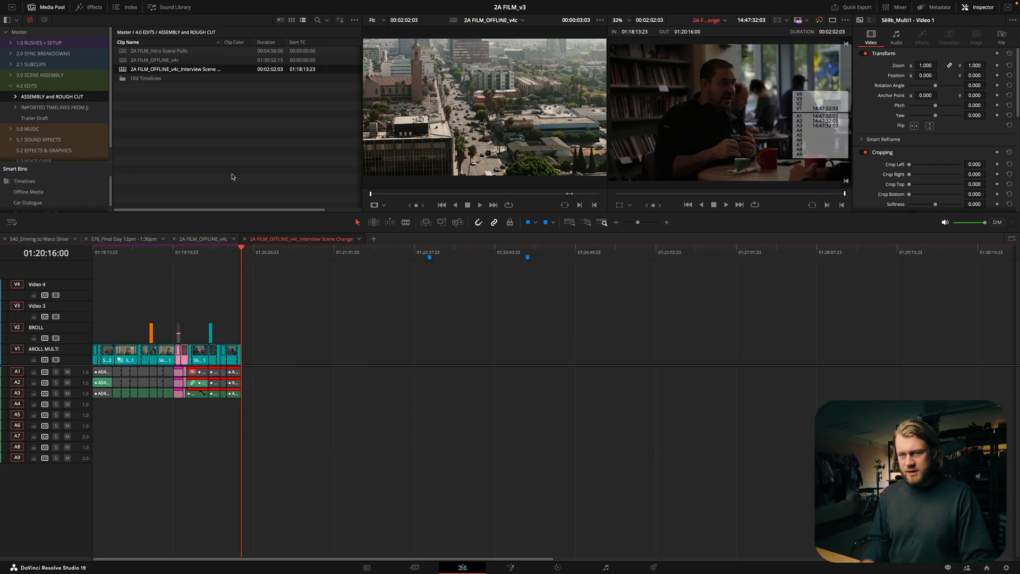
{"action": "key", "text": "z"}
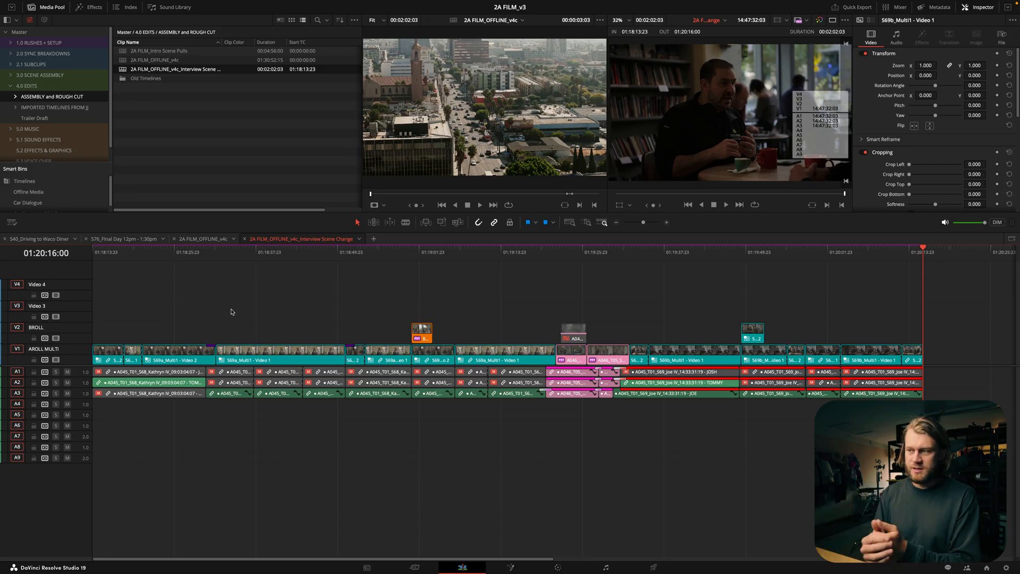
{"action": "mouse_move", "coordinate": [3, 331]}
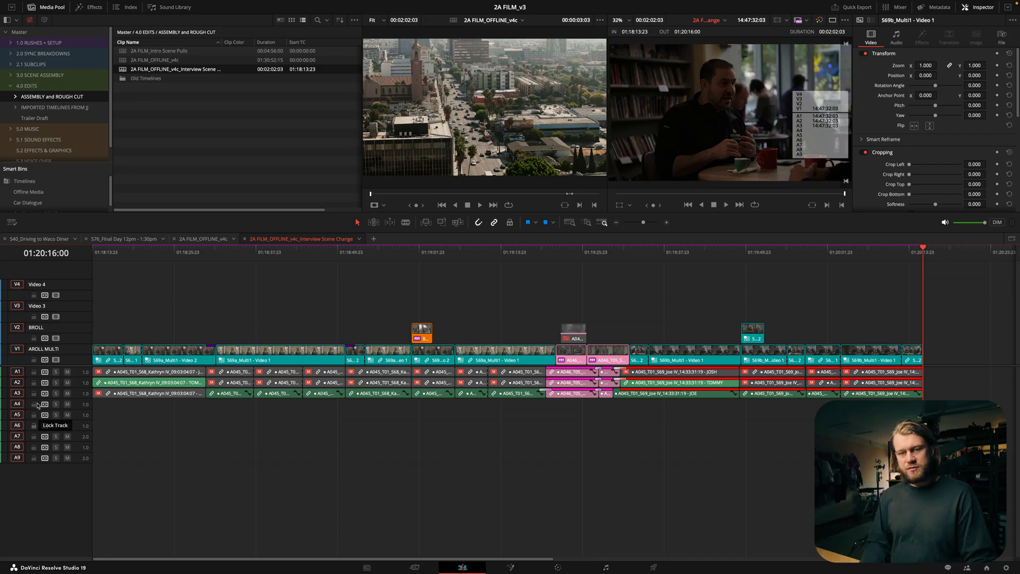
{"action": "mouse_move", "coordinate": [247, 285]}
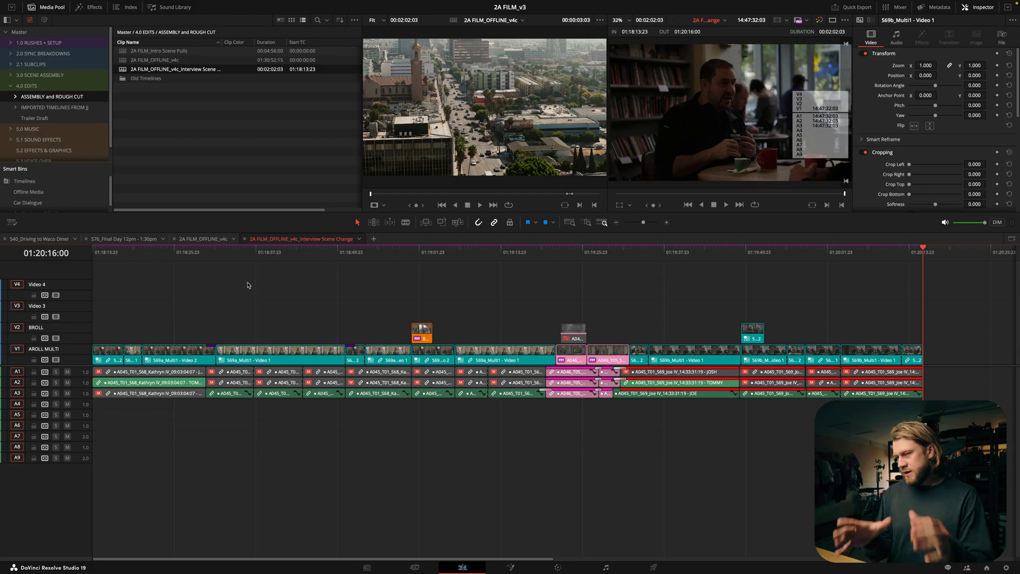
{"action": "mouse_move", "coordinate": [835, 299]}
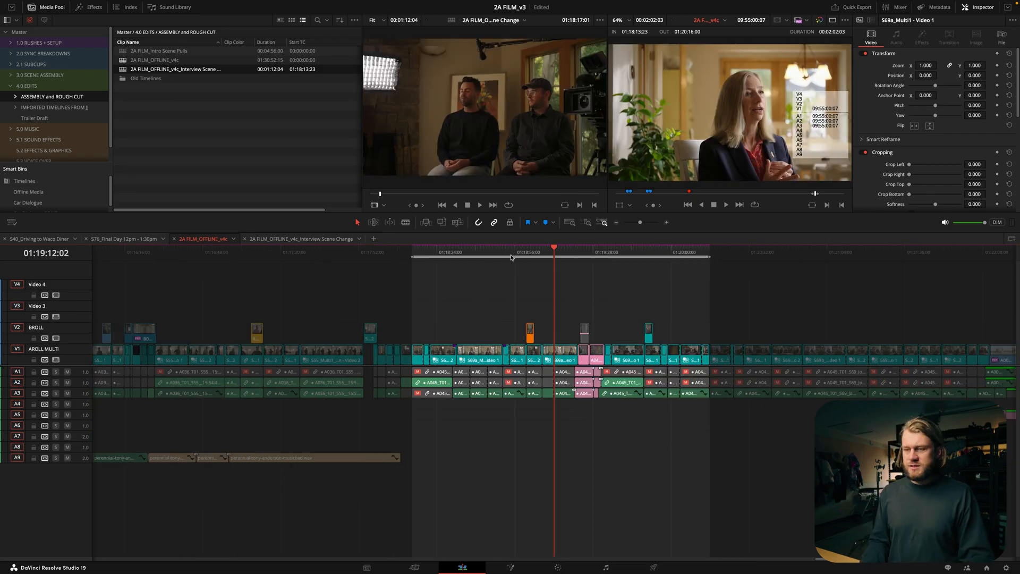
Step: Replace the master timeline's marked range with the edited 00:01:12:04 subclip
{"action": "left_click", "coordinate": [412, 252]}
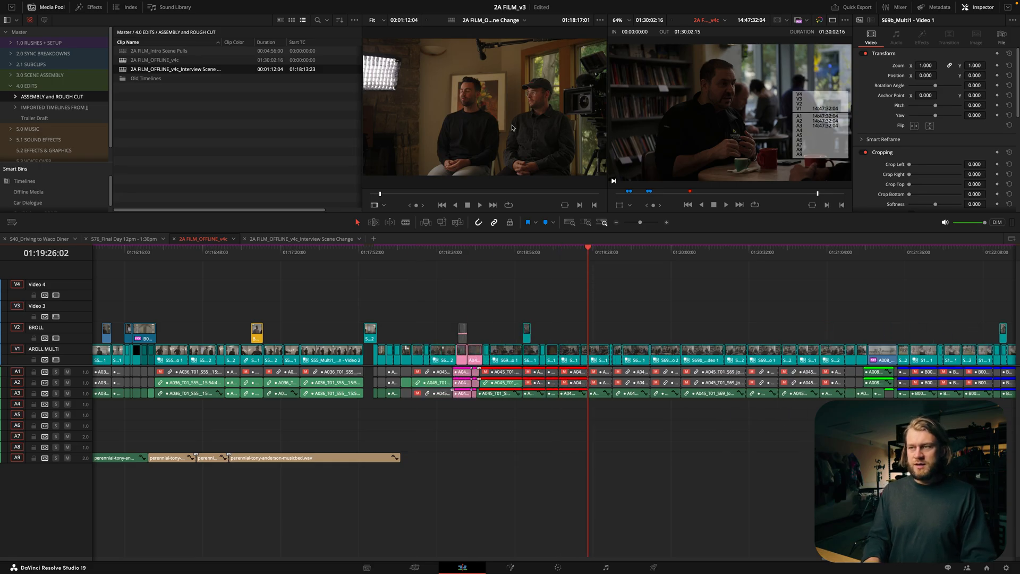
{"action": "mouse_move", "coordinate": [417, 98]}
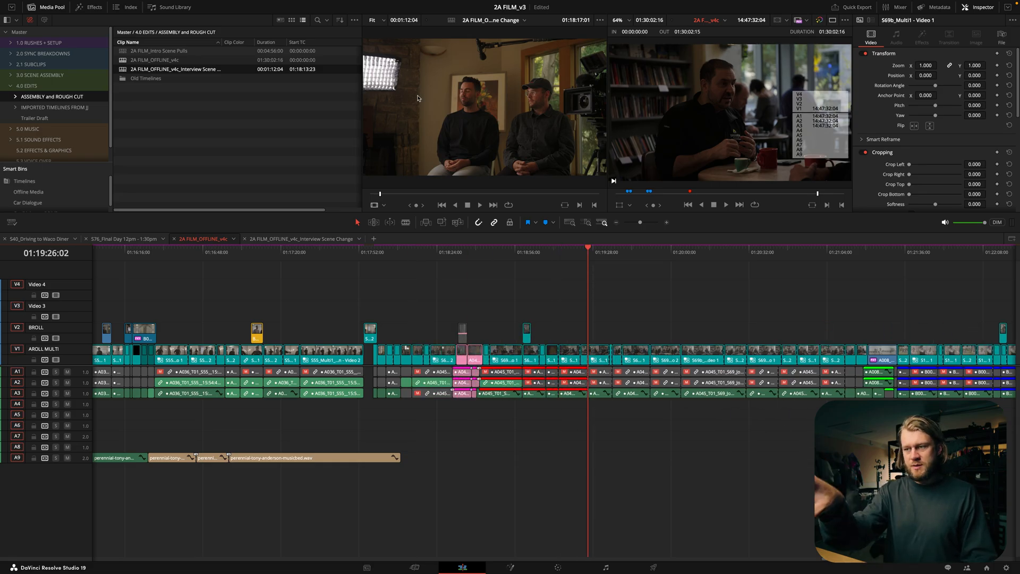
{"action": "mouse_move", "coordinate": [548, 430]}
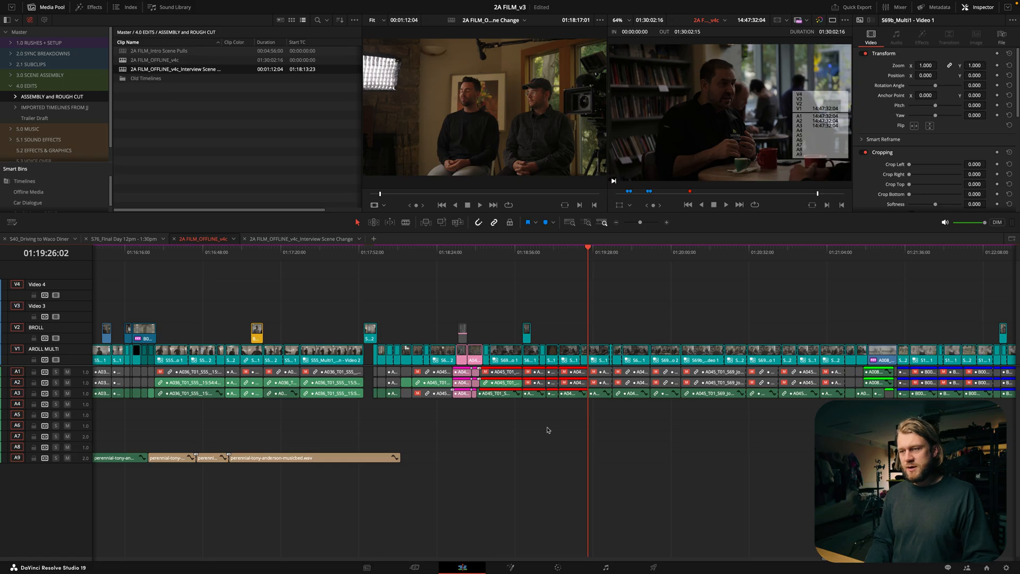
{"action": "left_click", "coordinate": [386, 247]}
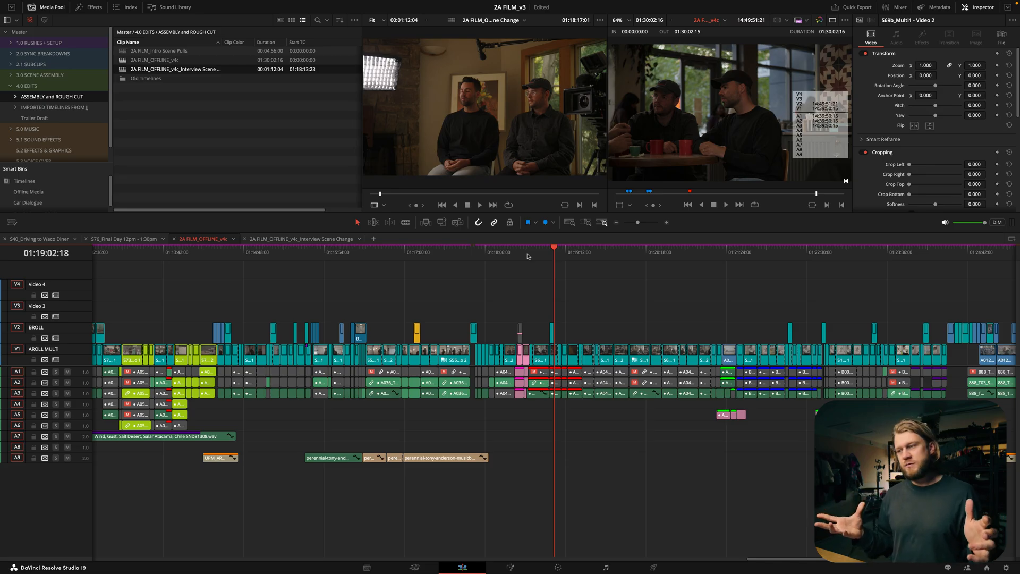
{"action": "mouse_move", "coordinate": [518, 270]}
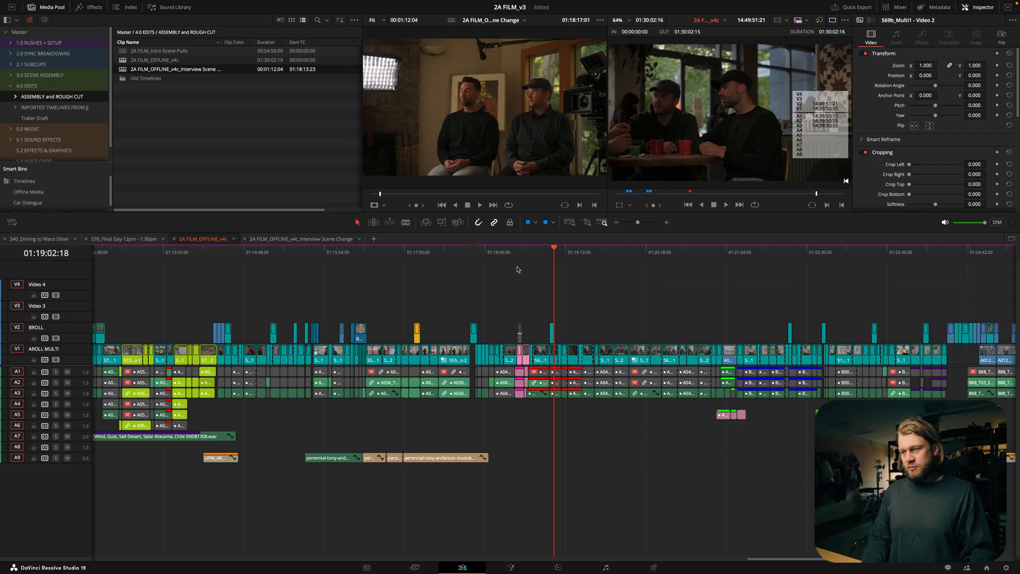